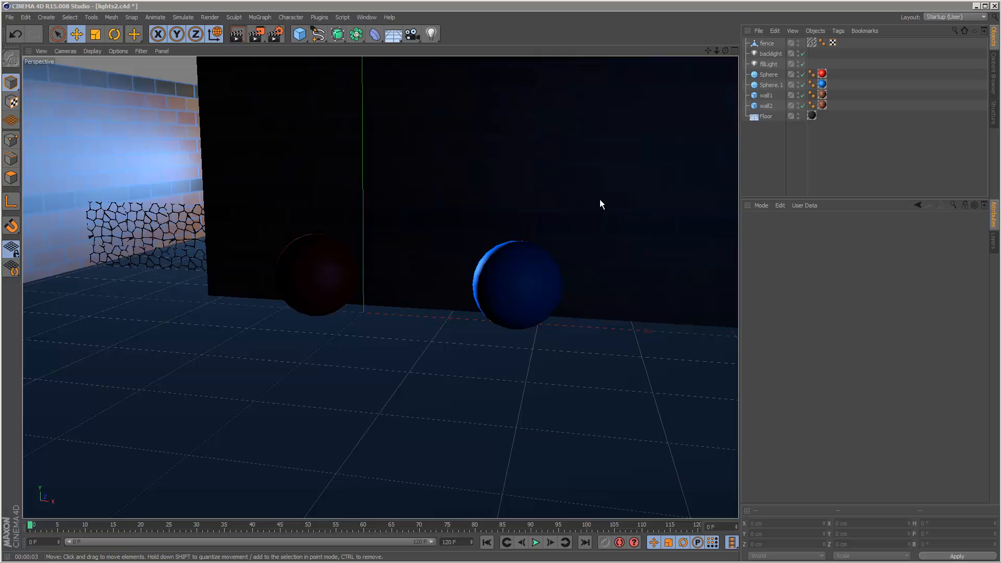
mouse_move(7, 444)
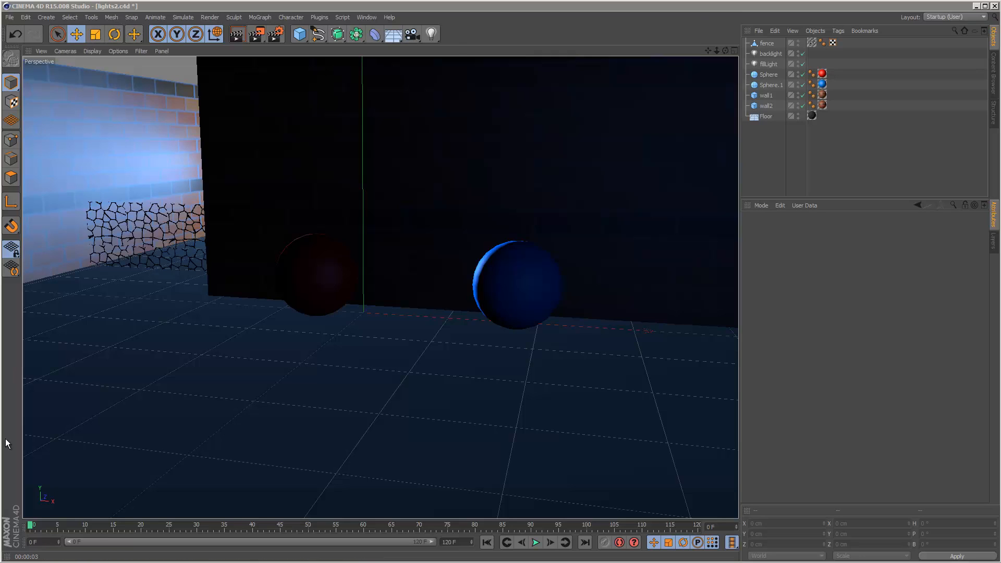
mouse_move(699, 184)
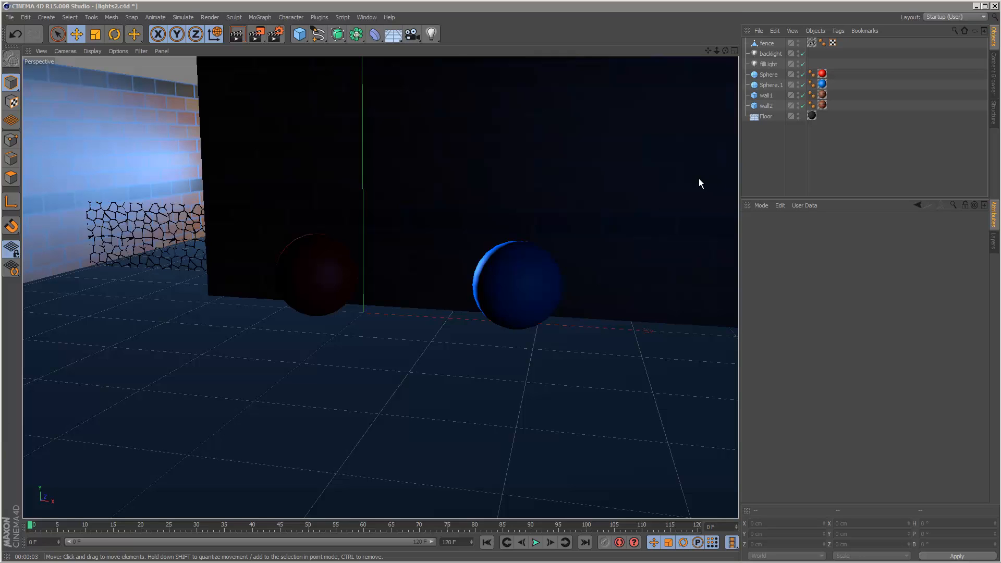
mouse_move(629, 211)
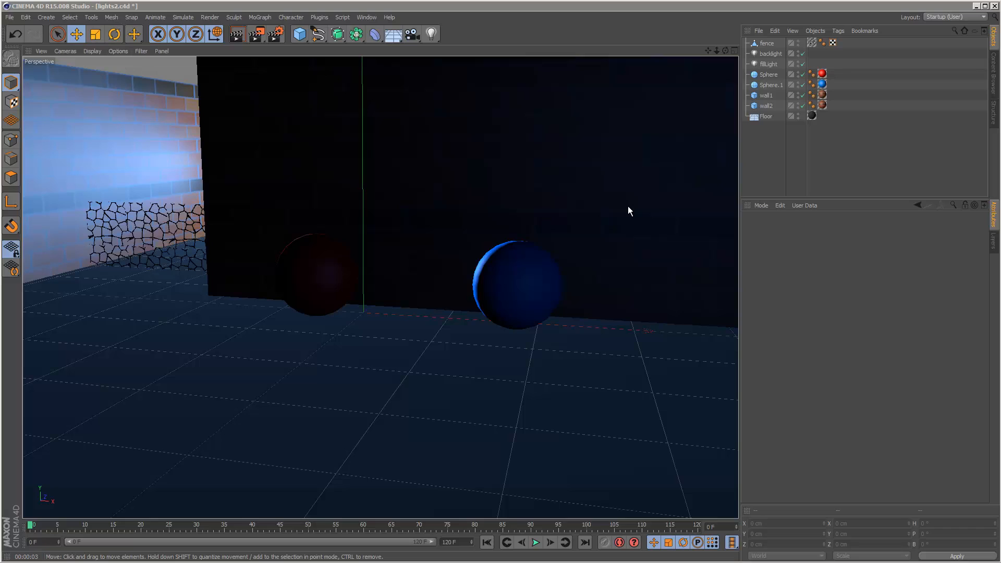
mouse_move(657, 303)
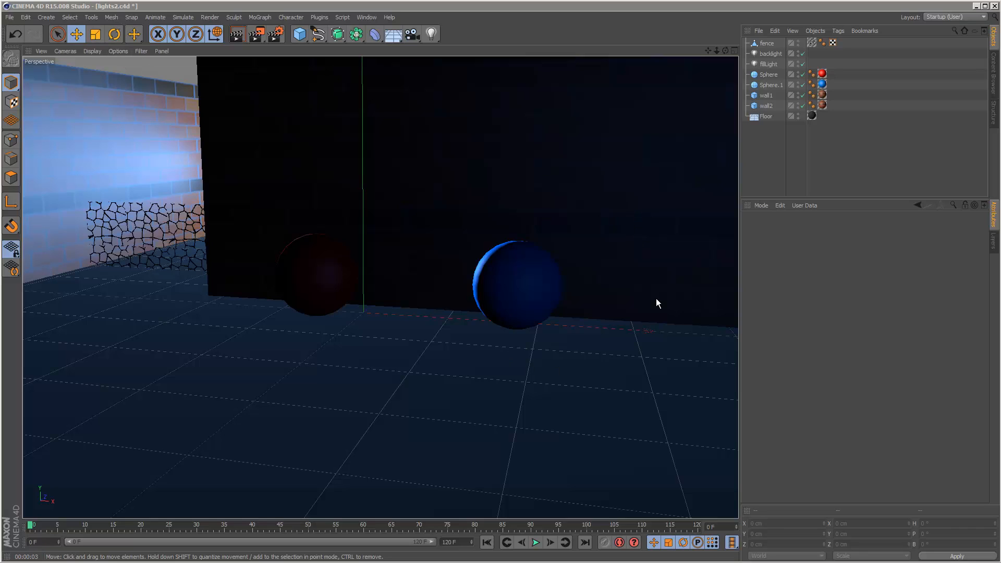
mouse_move(651, 343)
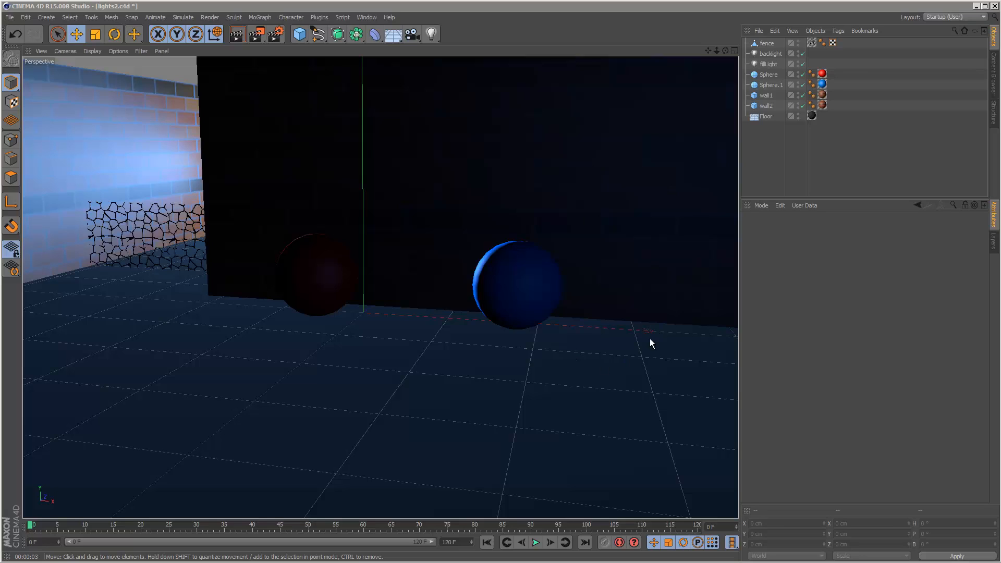
mouse_move(649, 322)
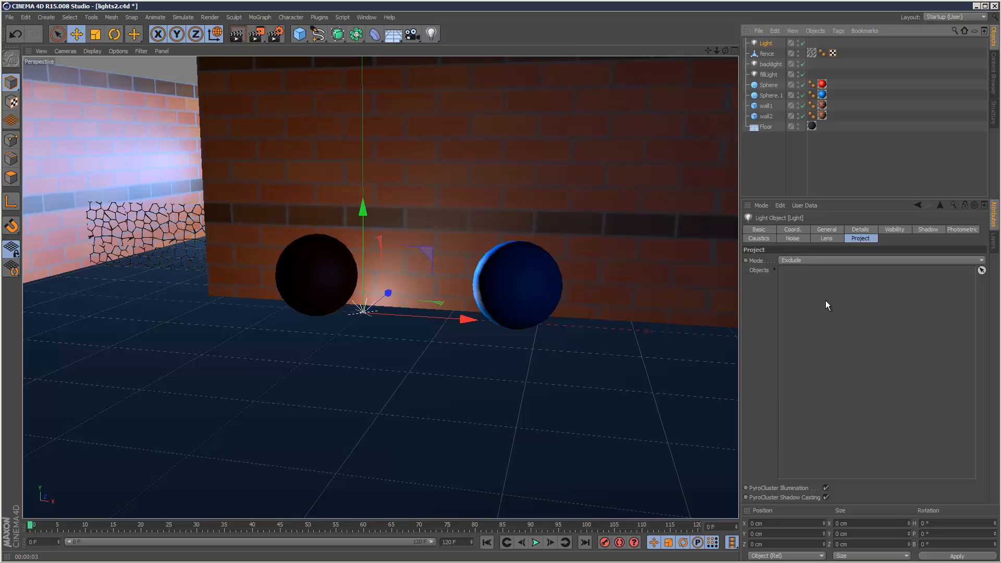
Add an omni light in front of the spheres so the brick wall is lit.
left_click(826, 229)
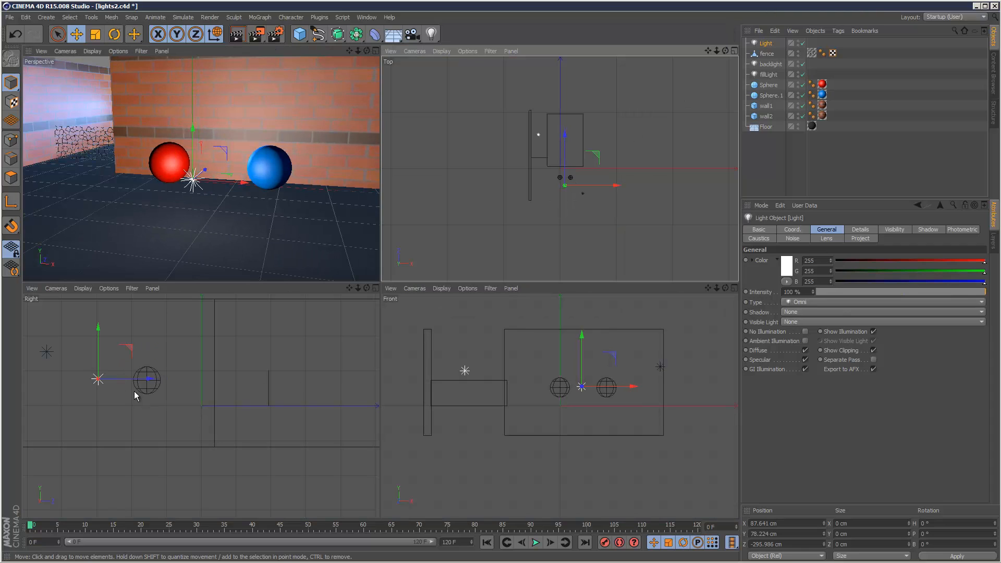
Maximize the Perspective viewport back to a single view.
left_click(729, 50)
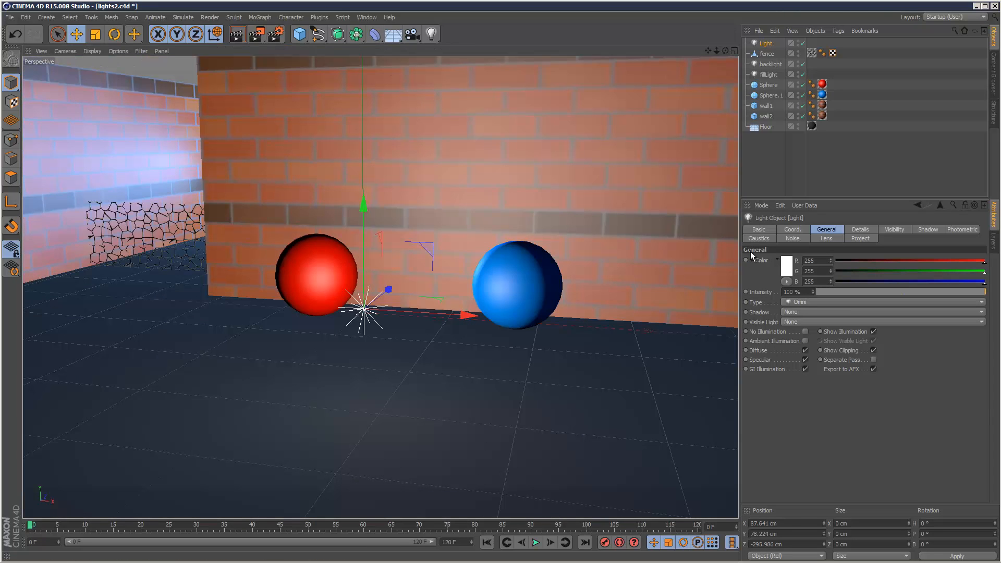
mouse_move(451, 279)
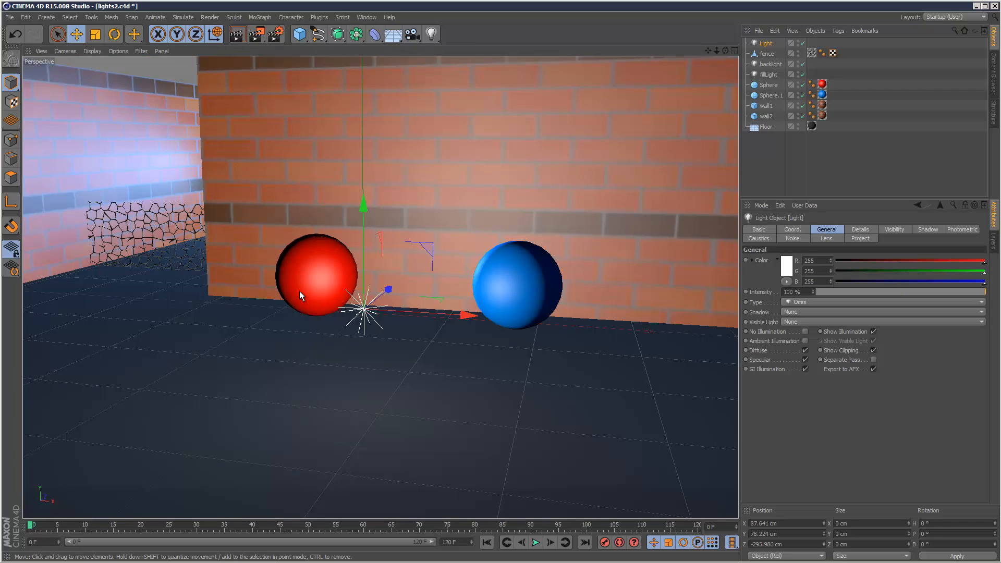
mouse_move(67, 304)
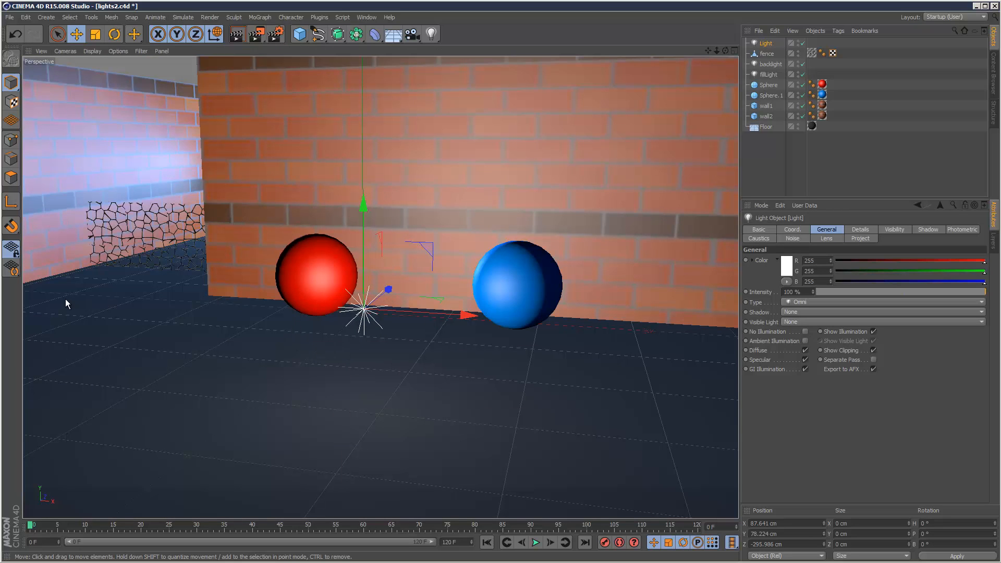
mouse_move(383, 338)
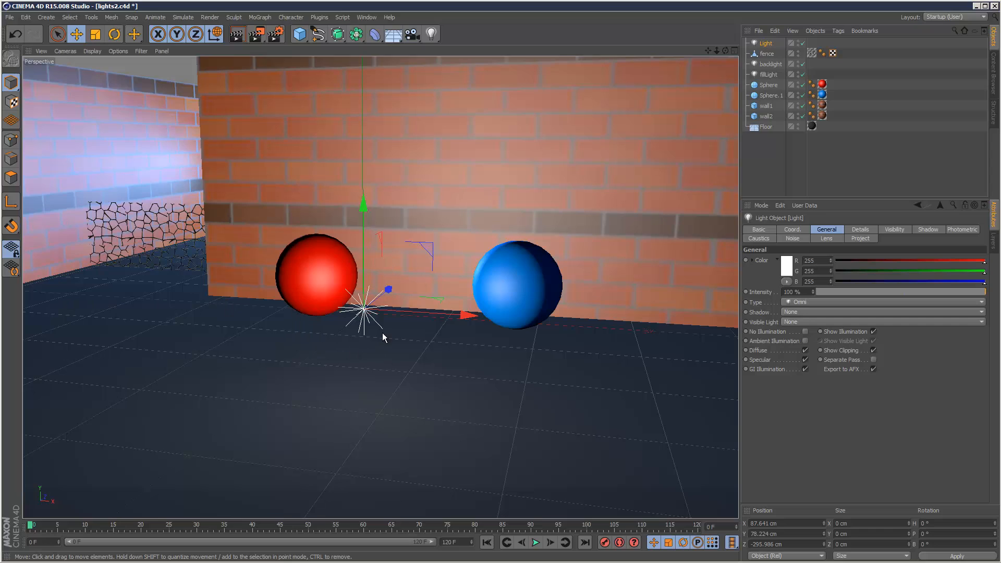
mouse_move(87, 295)
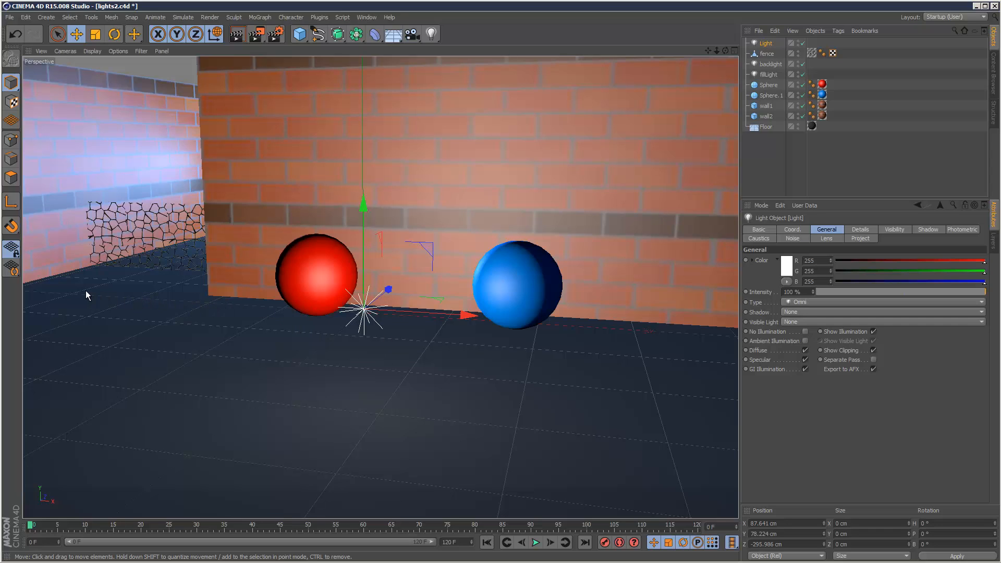
mouse_move(522, 374)
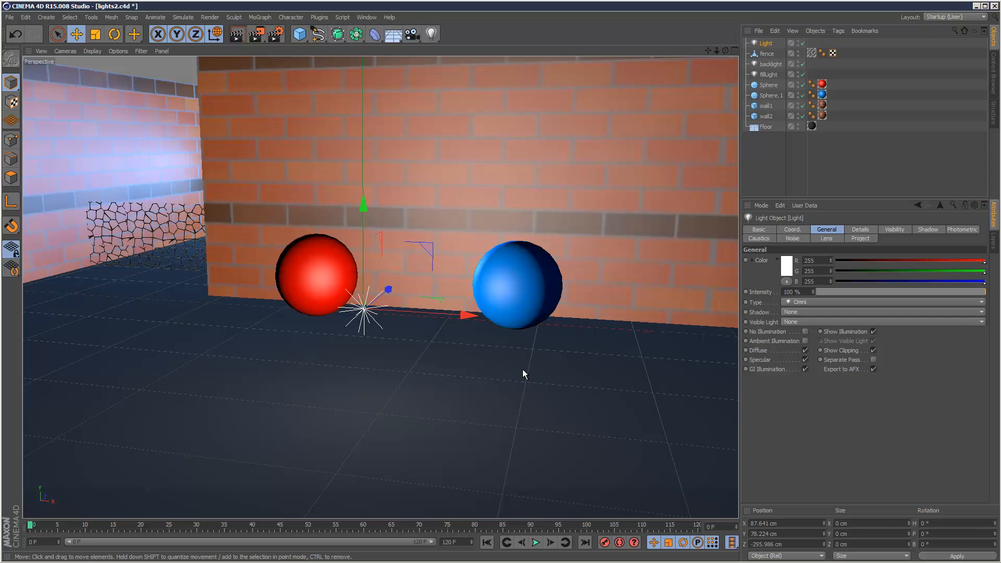
mouse_move(382, 294)
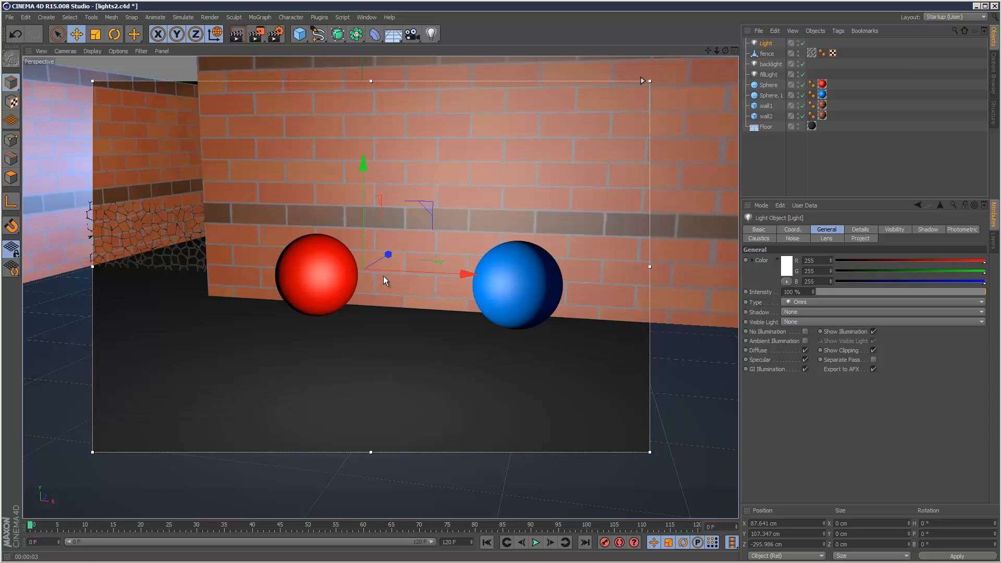
mouse_move(486, 409)
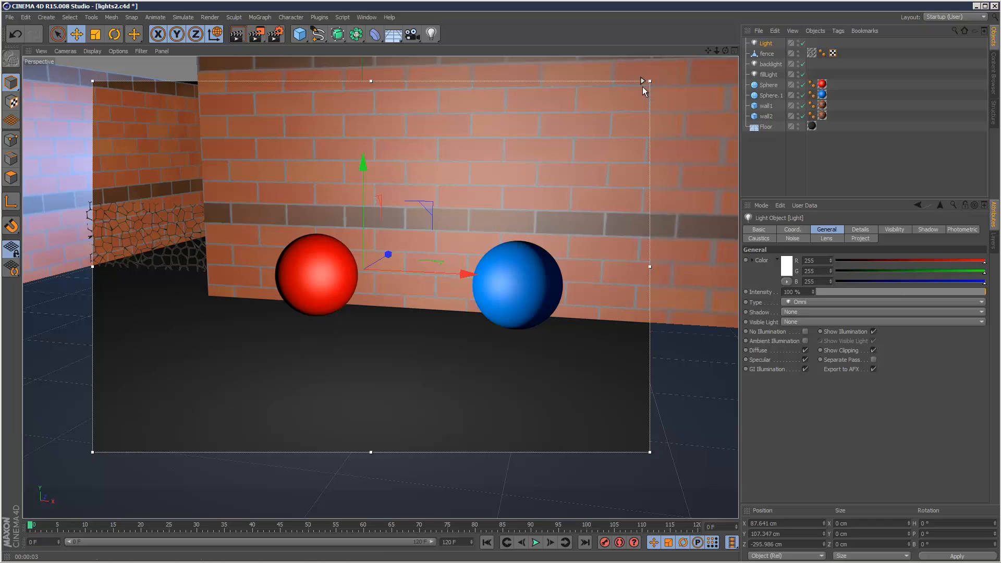
mouse_move(643, 87)
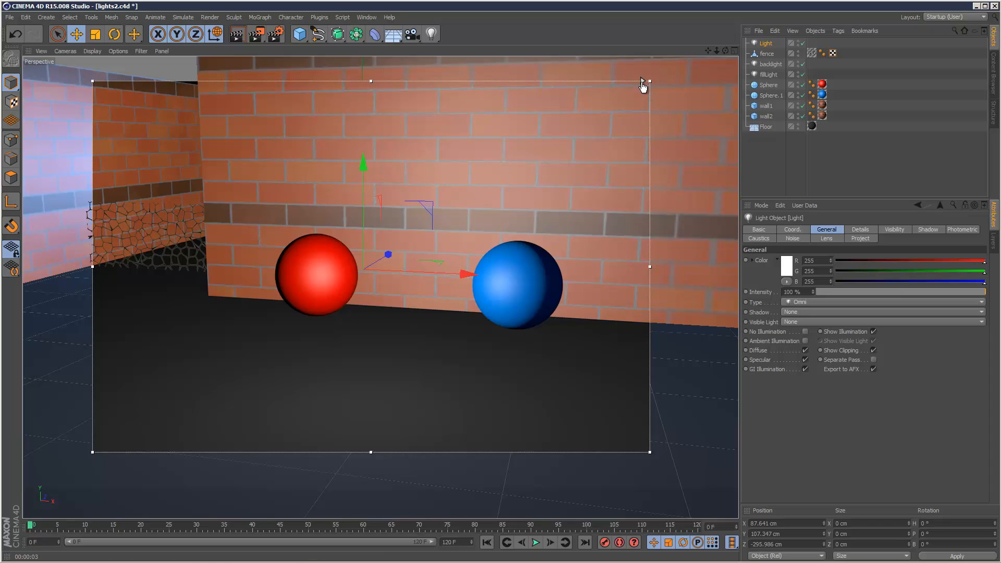
mouse_move(925, 208)
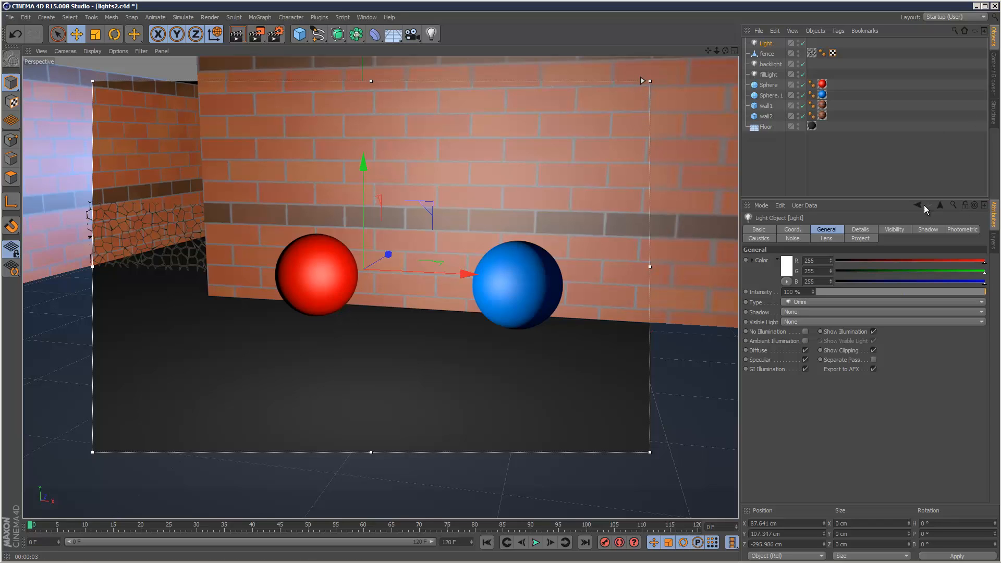
Set the light's falloff to Inverse Square (Physically Accurate) in the Details settings.
left_click(859, 229)
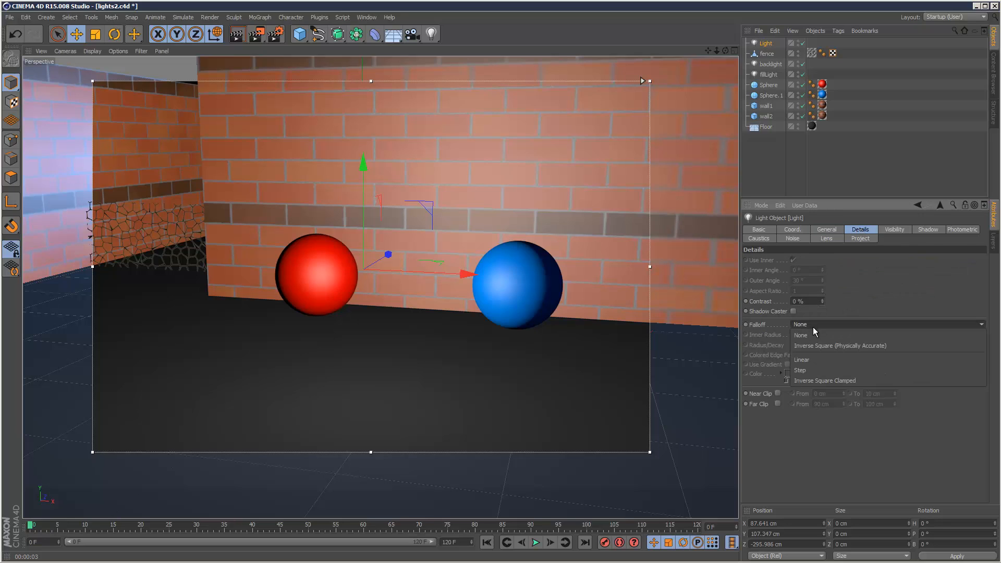
mouse_move(839, 345)
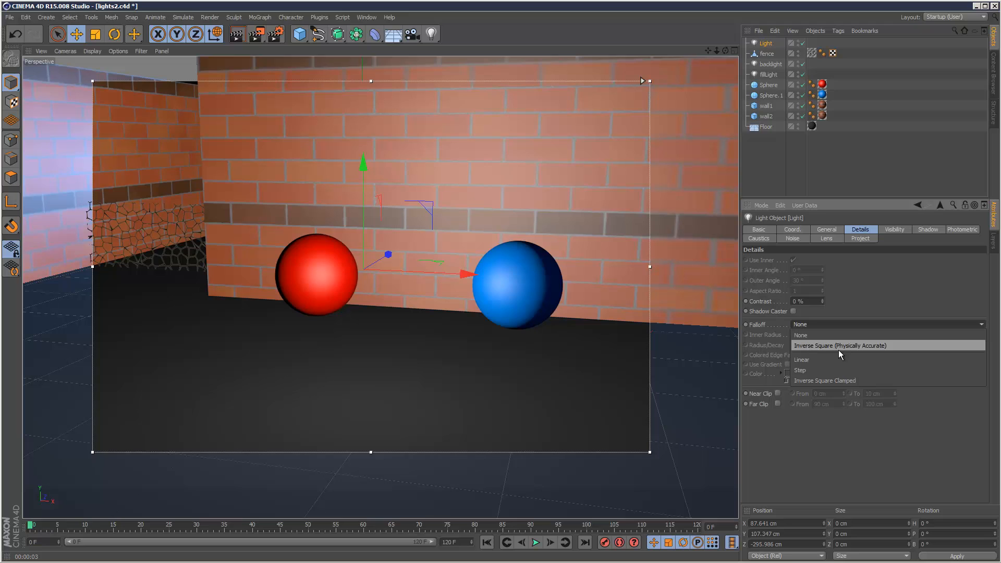
left_click(838, 345)
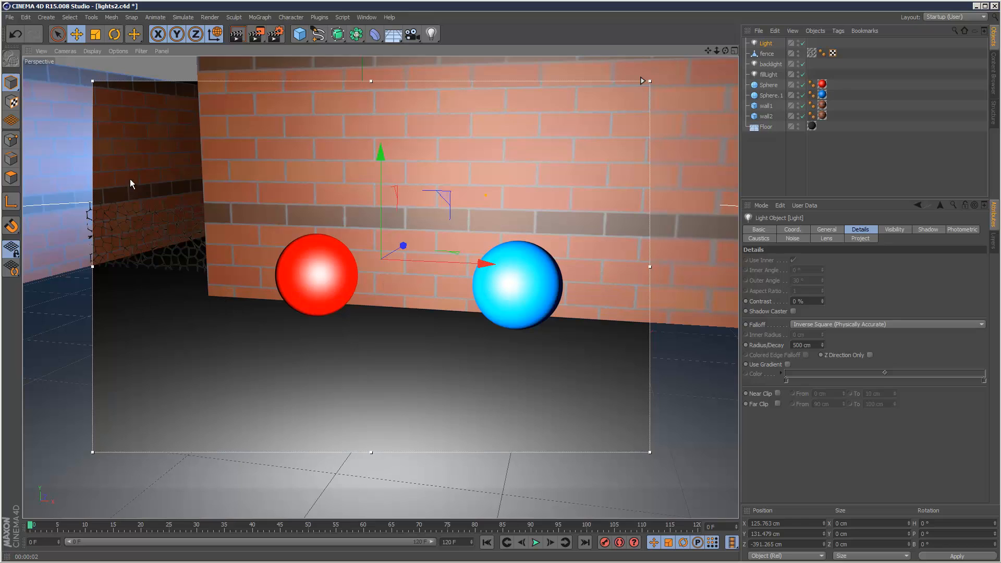
mouse_move(124, 177)
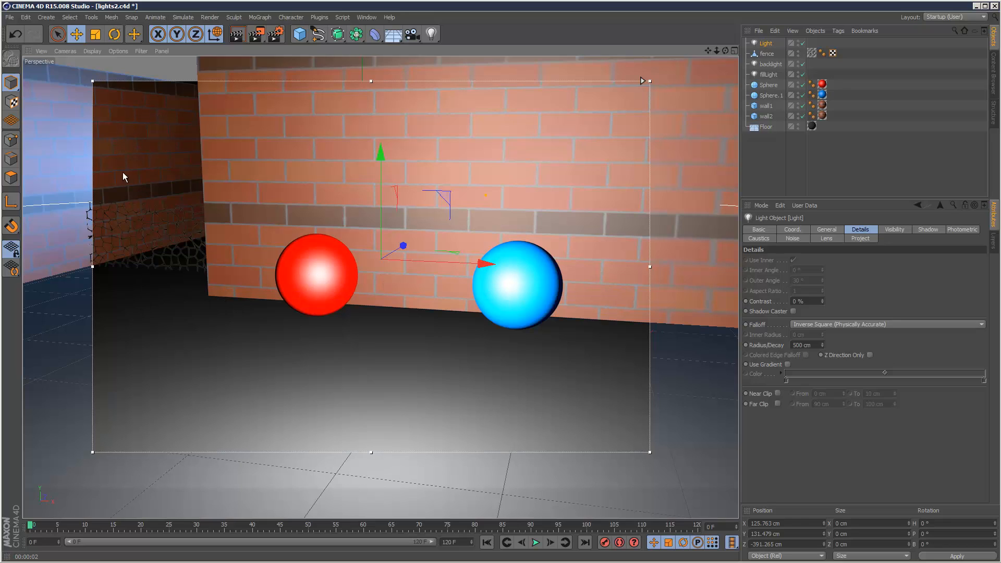
mouse_move(134, 291)
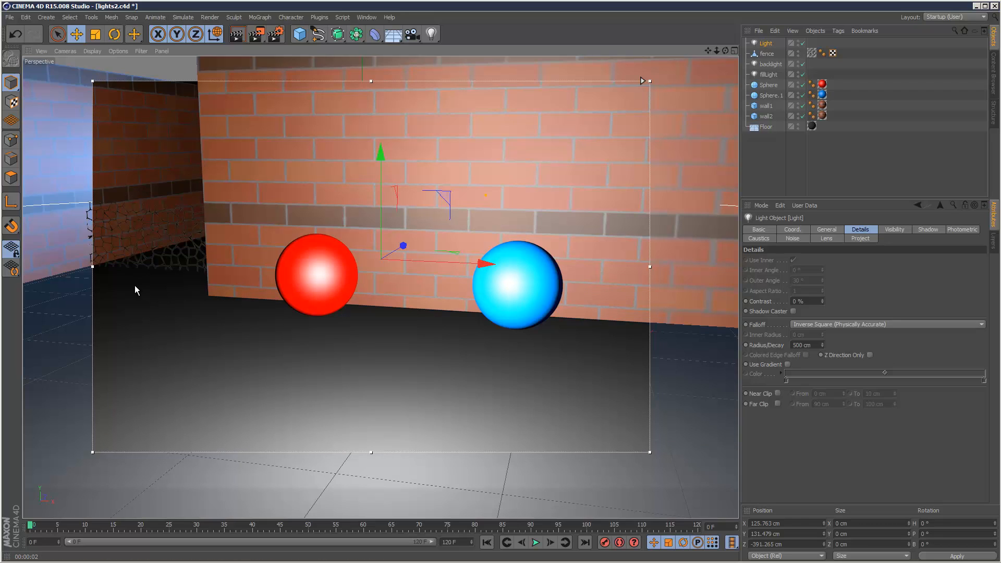
mouse_move(755, 351)
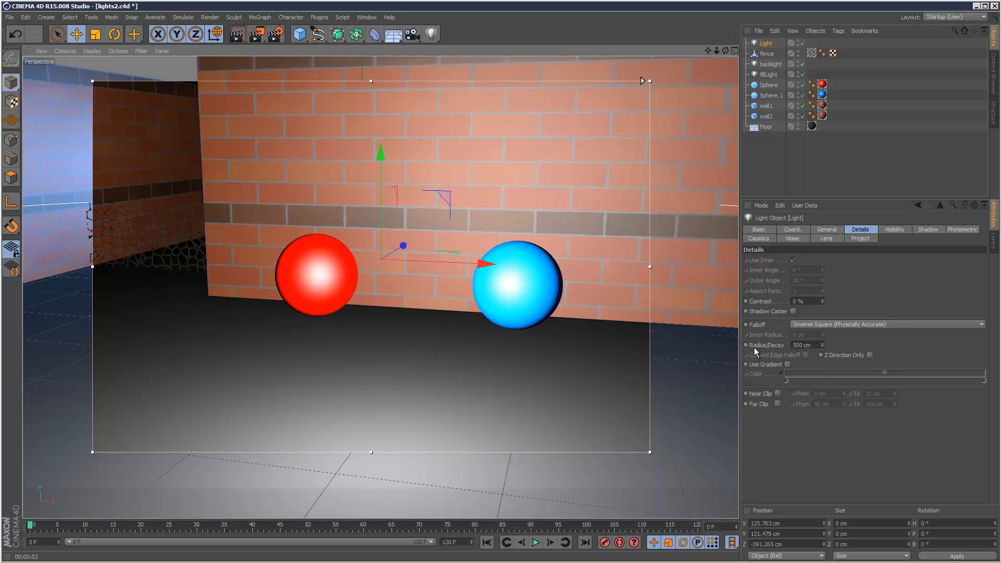
mouse_move(826, 352)
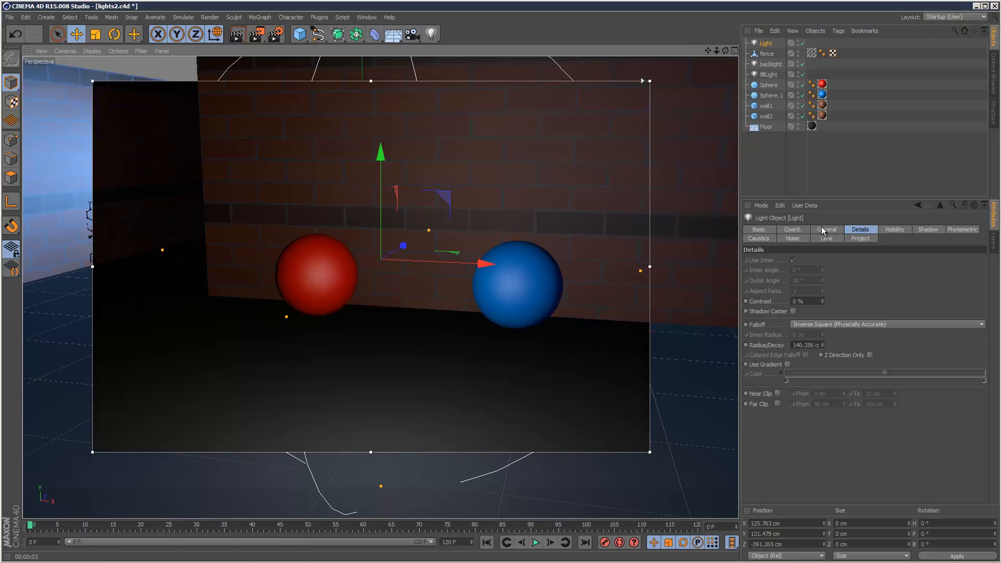
Raise the light's intensity to 219% in its General settings.
left_click(825, 229)
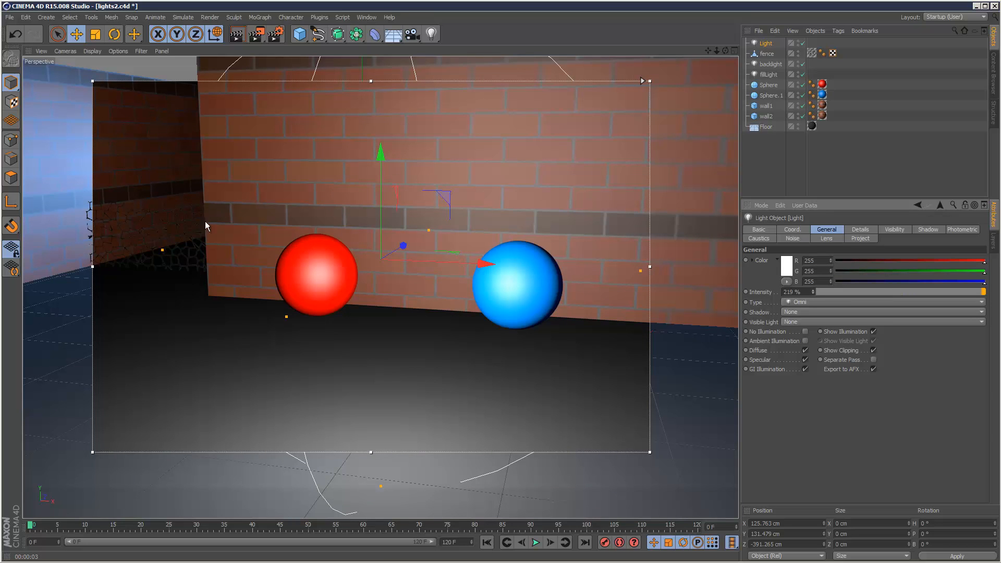
mouse_move(412, 259)
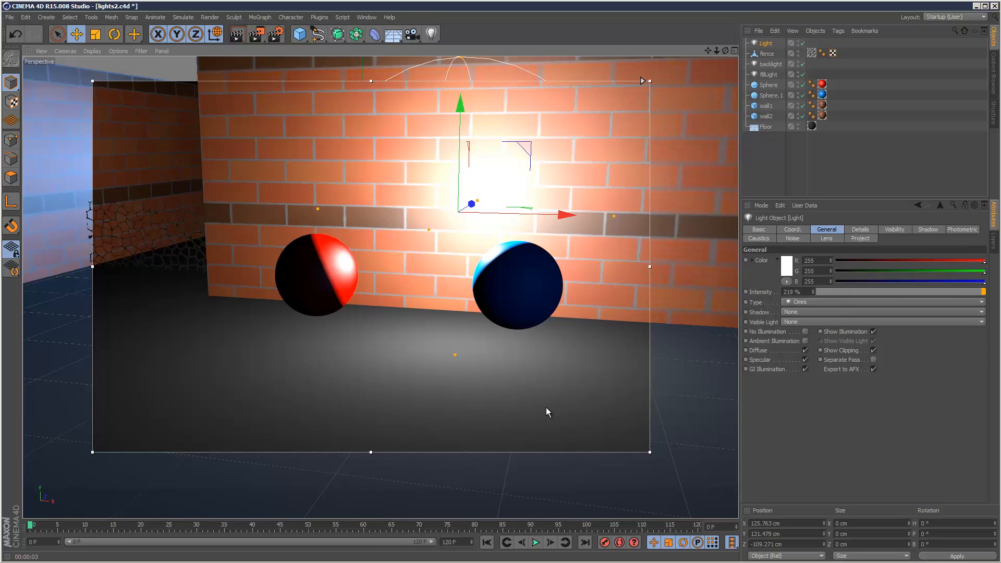
mouse_move(472, 213)
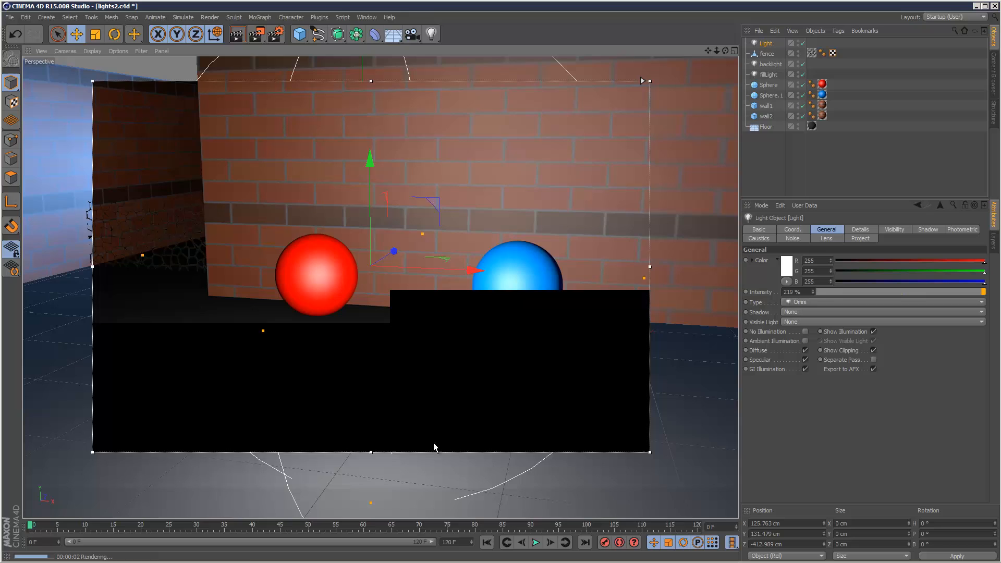
Check the light's coordinates, set Shadow to Shadow Maps (Soft), and review the shadow settings.
left_click(792, 229)
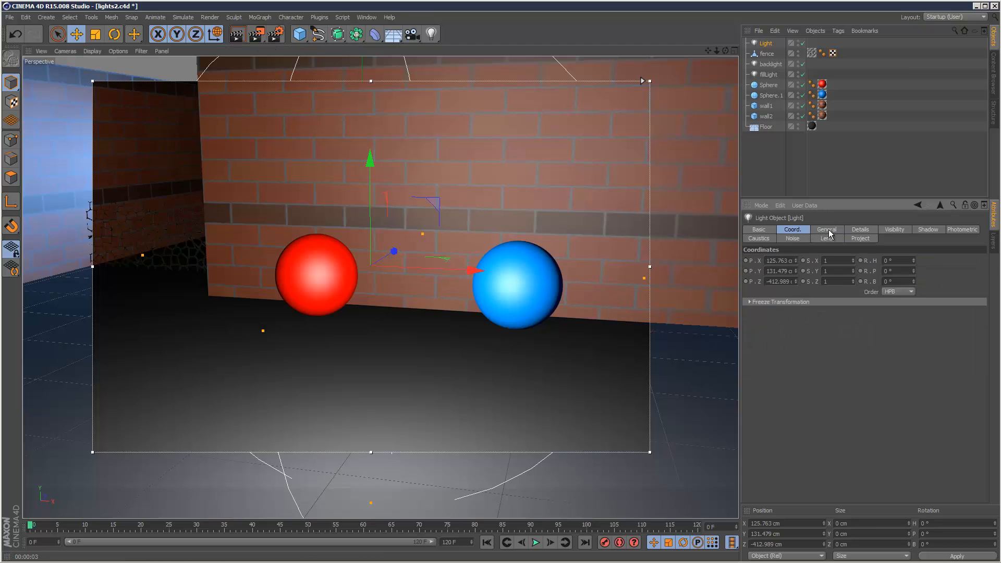
left_click(825, 229)
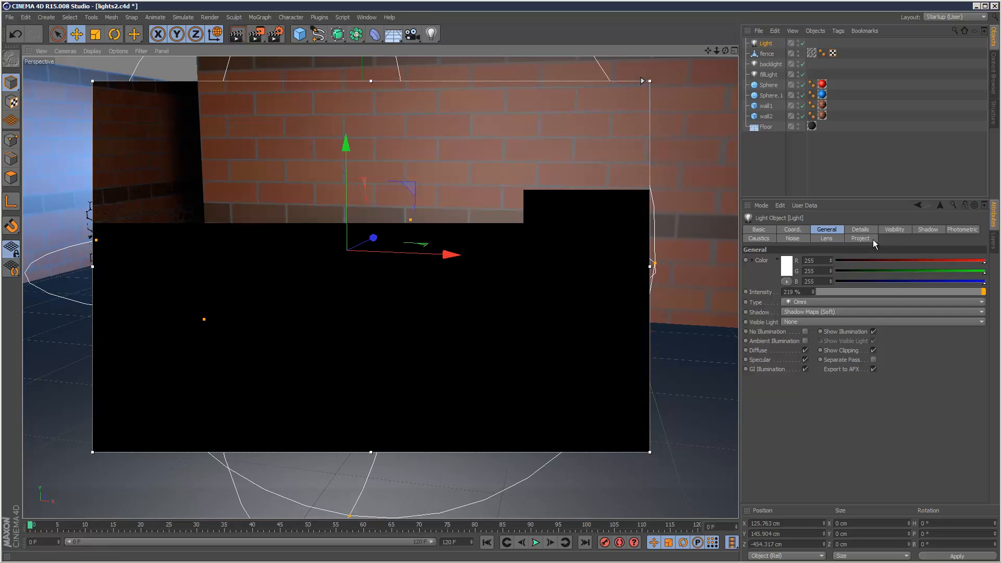
left_click(928, 230)
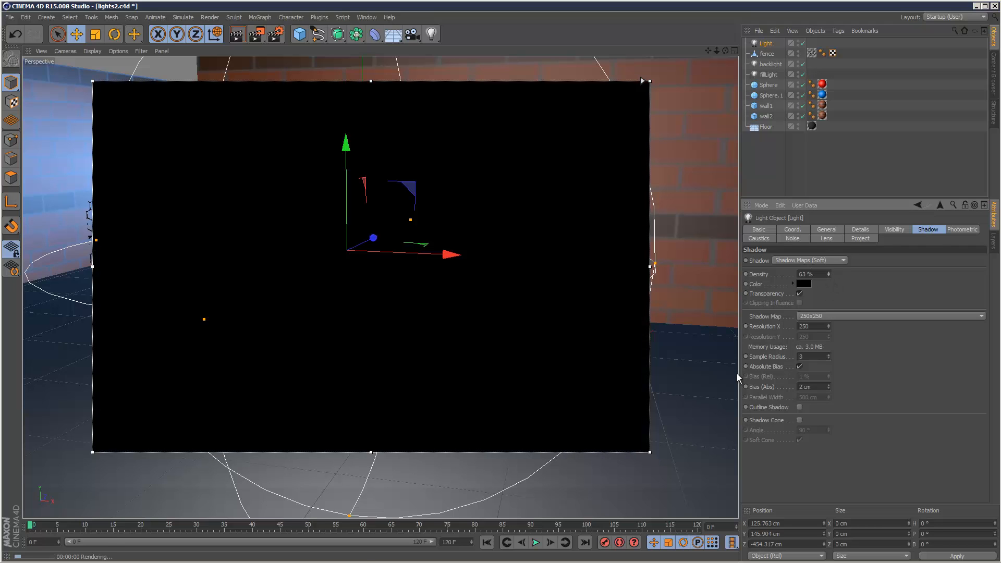
left_click(860, 229)
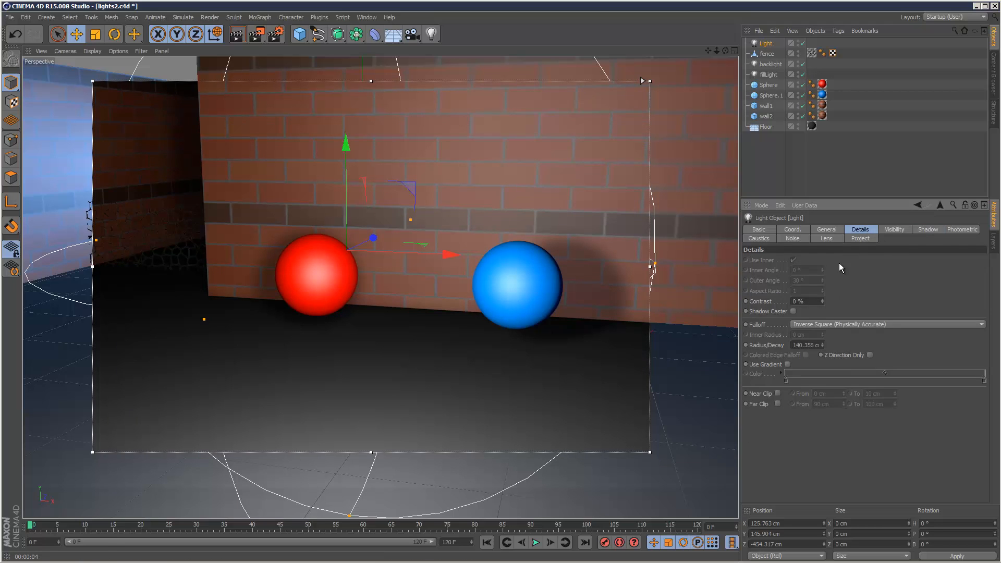
Set the falloff to Linear, then Shadow to None and Intensity to 423% in General.
left_click(886, 323)
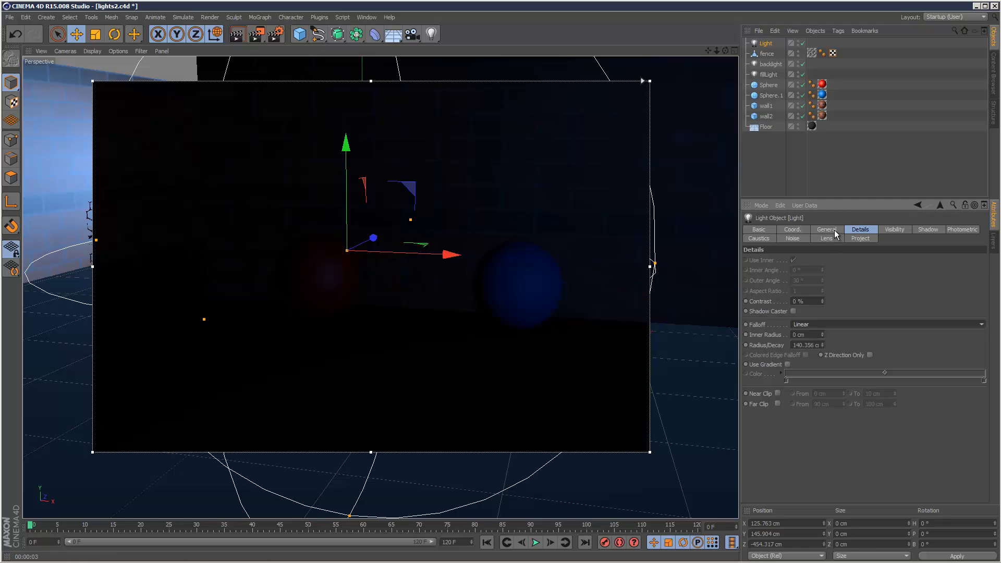
left_click(825, 230)
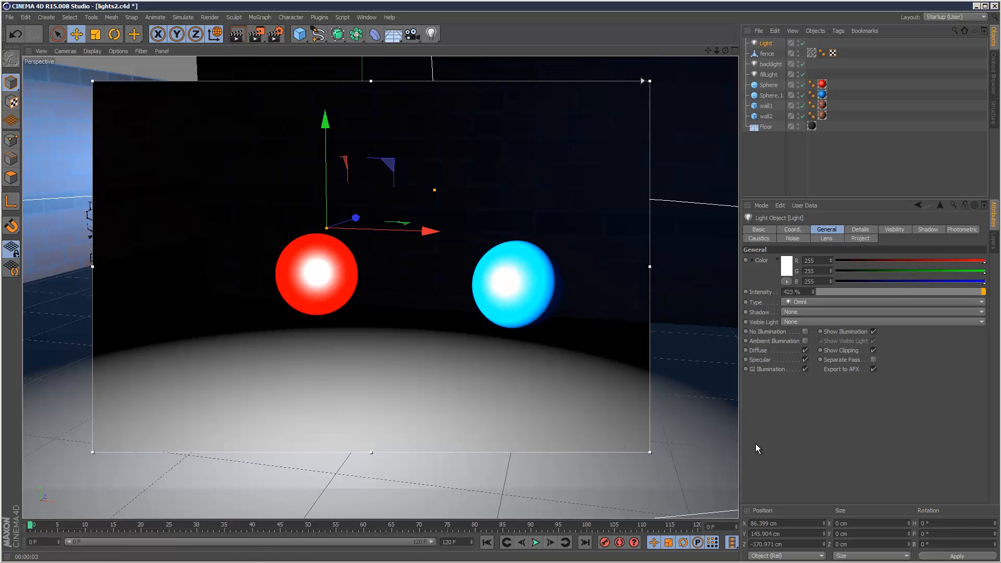
mouse_move(426, 331)
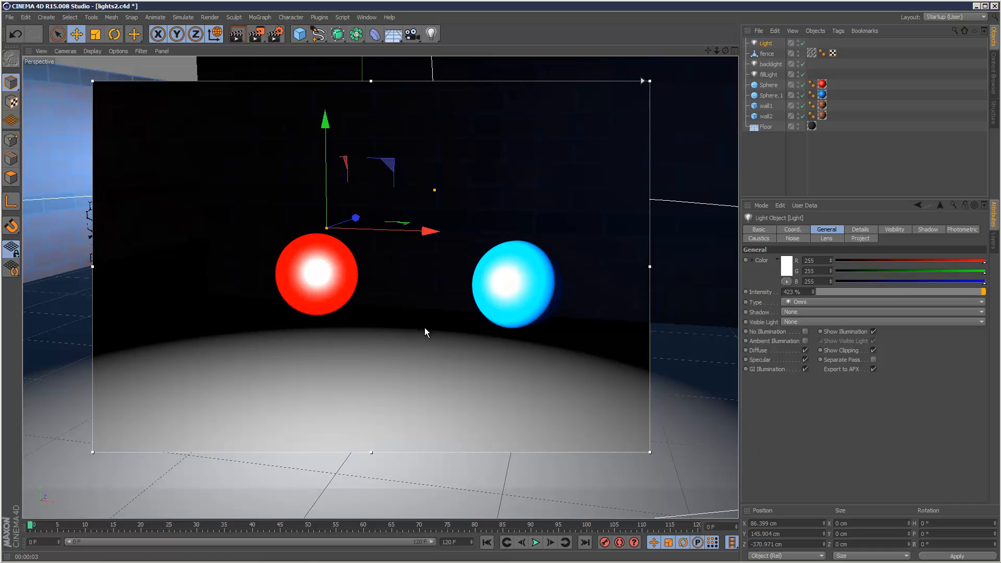
mouse_move(819, 322)
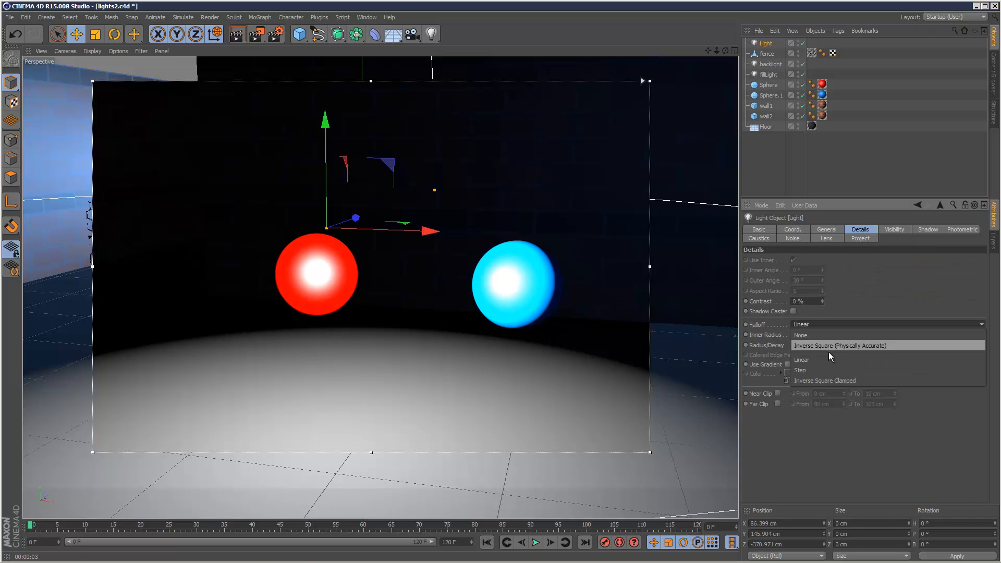
Try Step falloff, then switch back to Inverse Square (Physically Accurate) with a 129 cm radius.
left_click(800, 369)
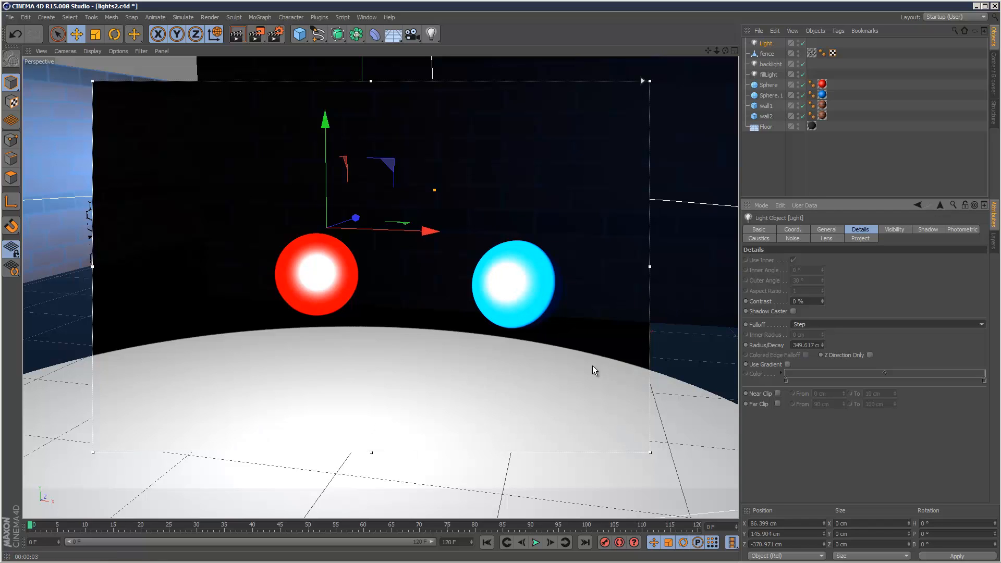
mouse_move(518, 349)
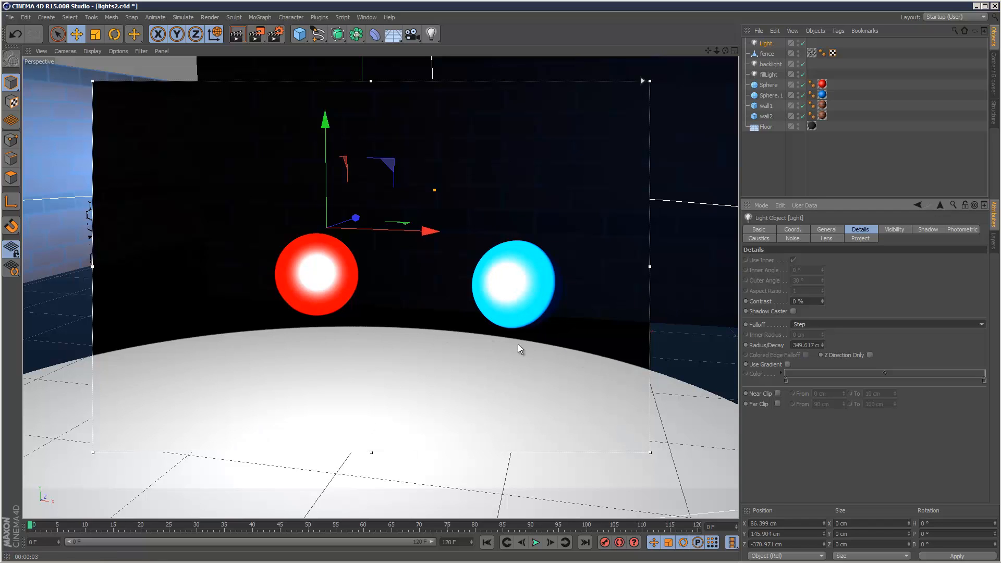
mouse_move(569, 409)
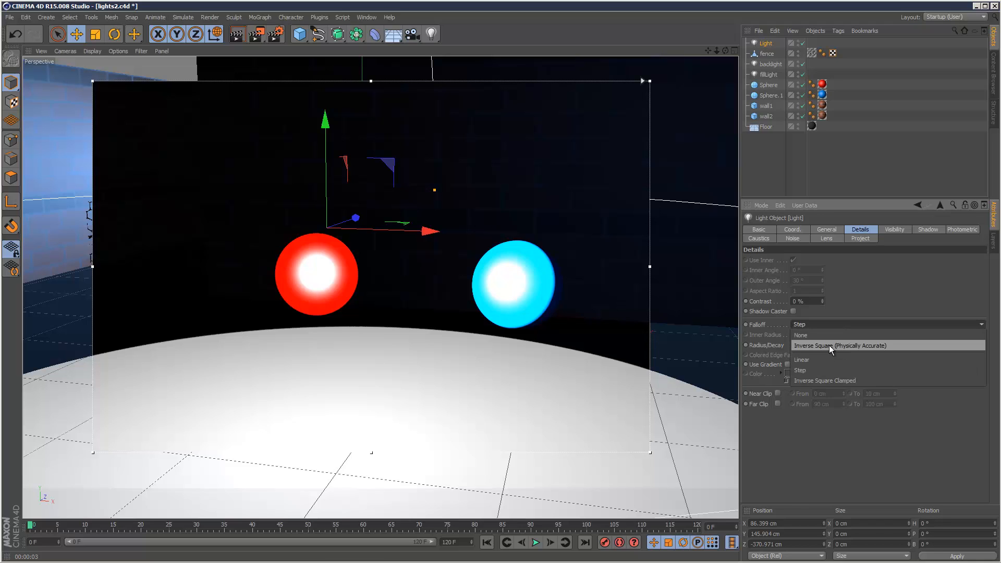
left_click(840, 345)
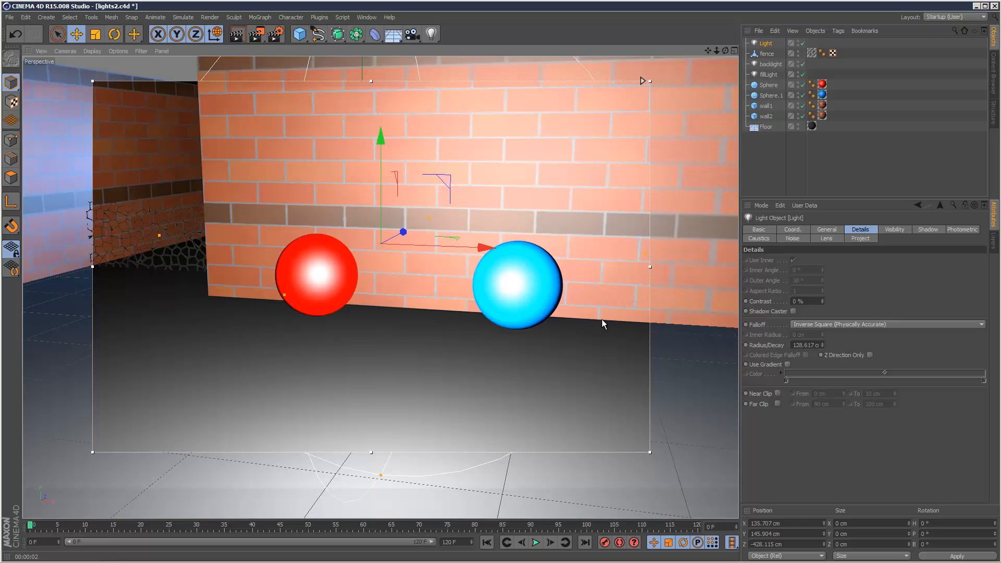
mouse_move(612, 363)
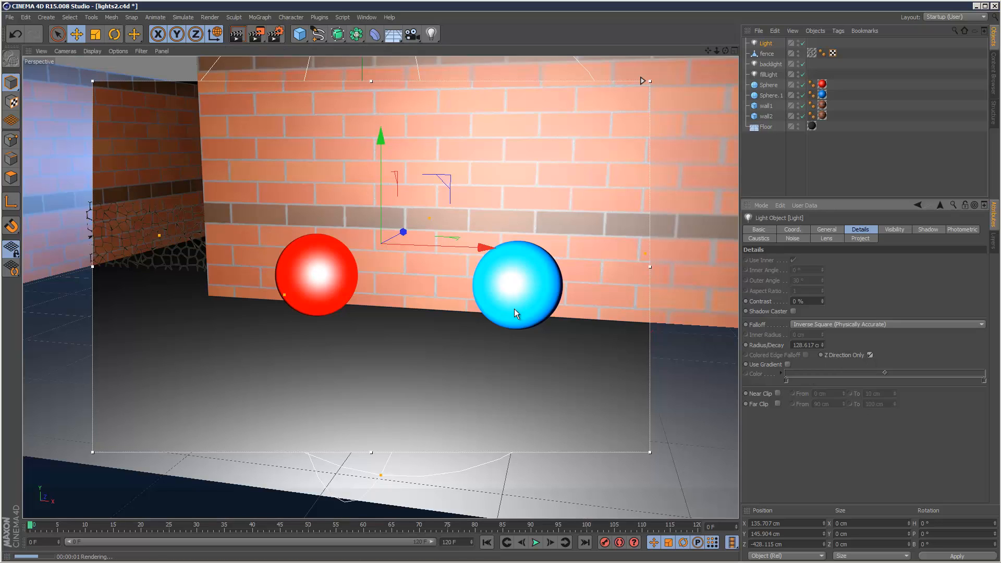
mouse_move(448, 200)
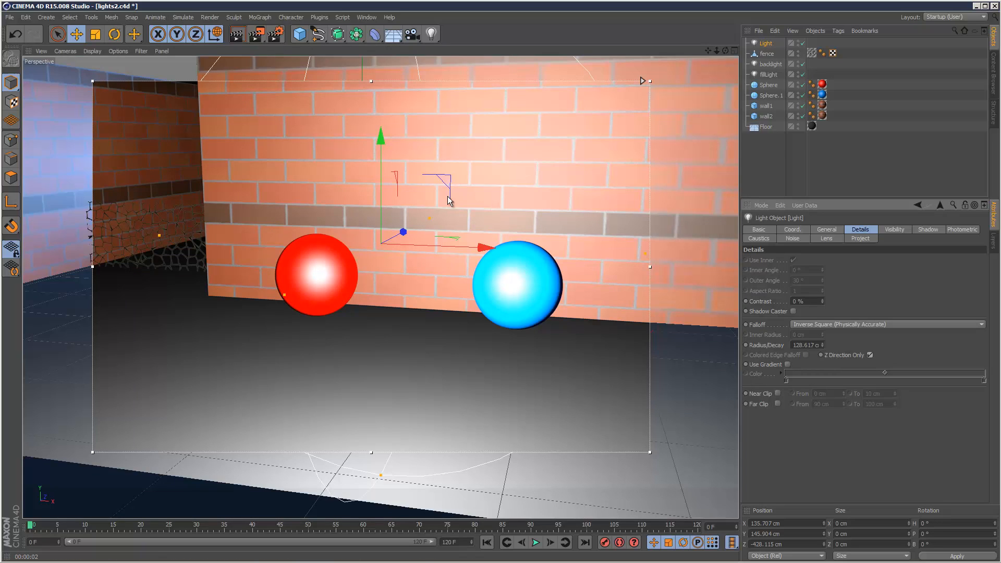
mouse_move(435, 221)
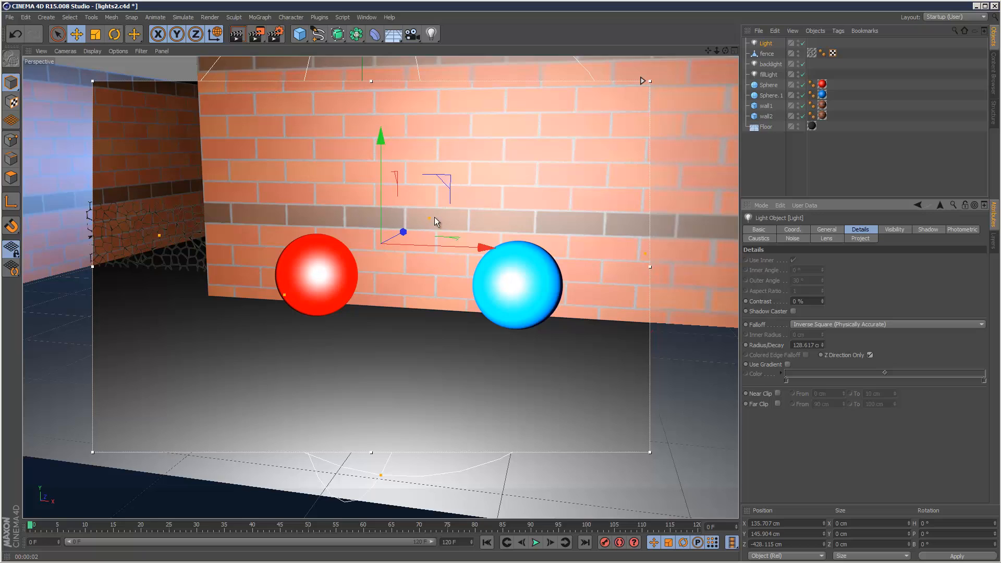
mouse_move(522, 192)
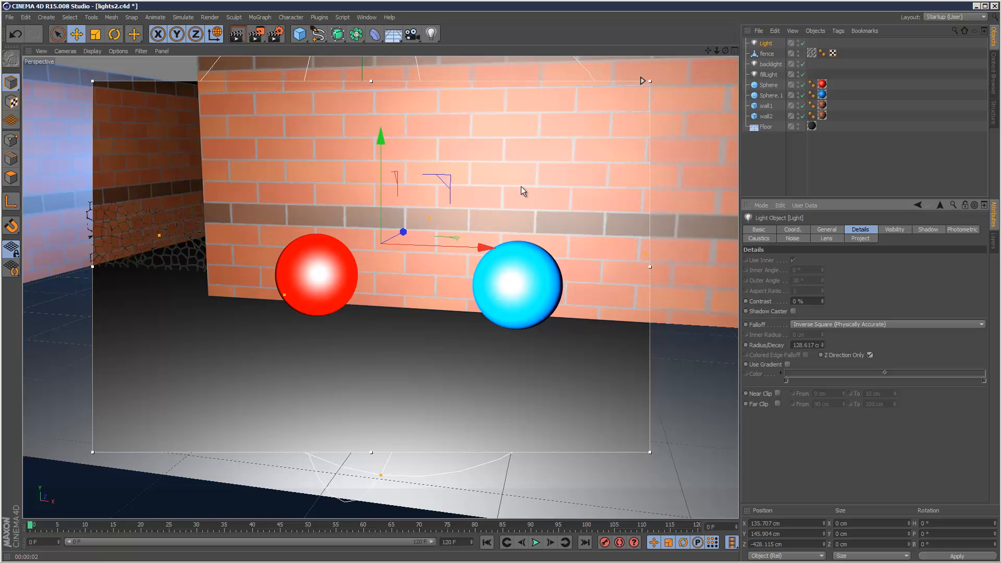
mouse_move(386, 200)
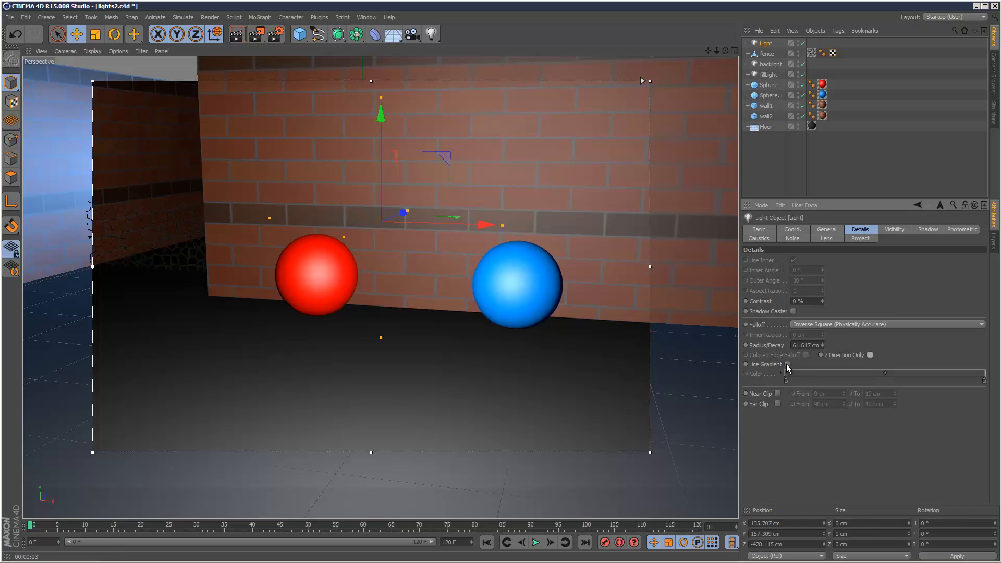
Enable Use Gradient on the falloff and set its colours from orange to blue.
left_click(787, 365)
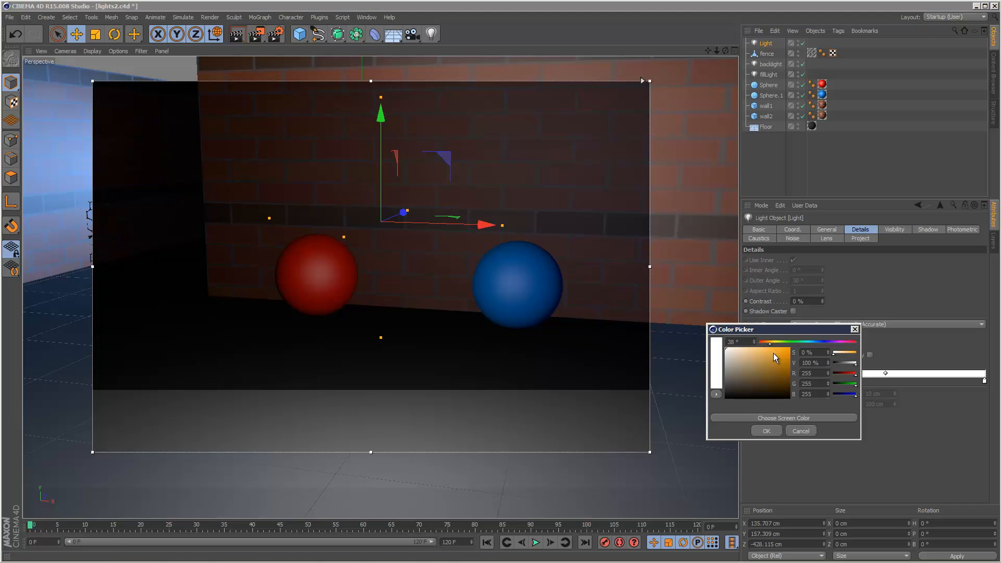
left_click(765, 431)
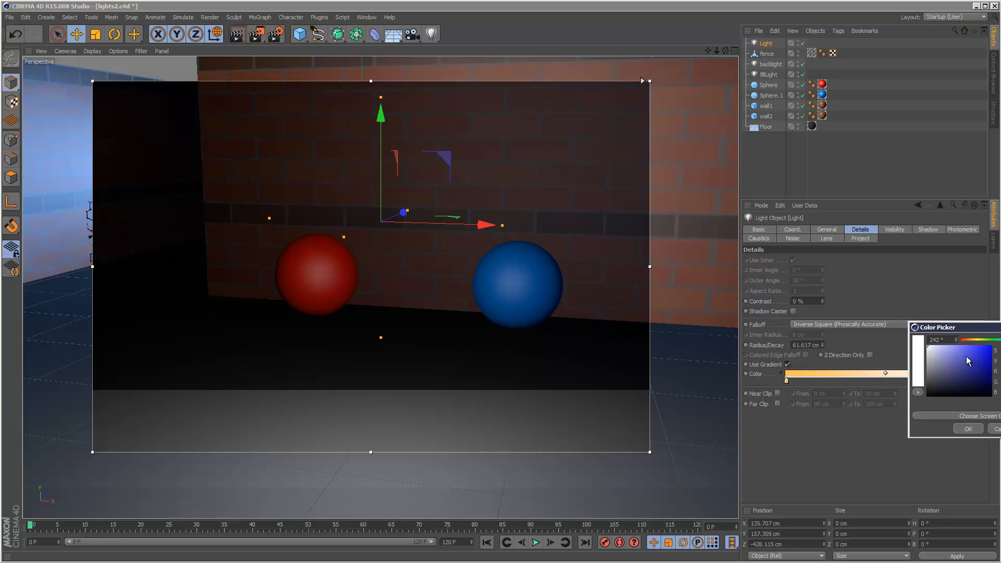
left_click(965, 350)
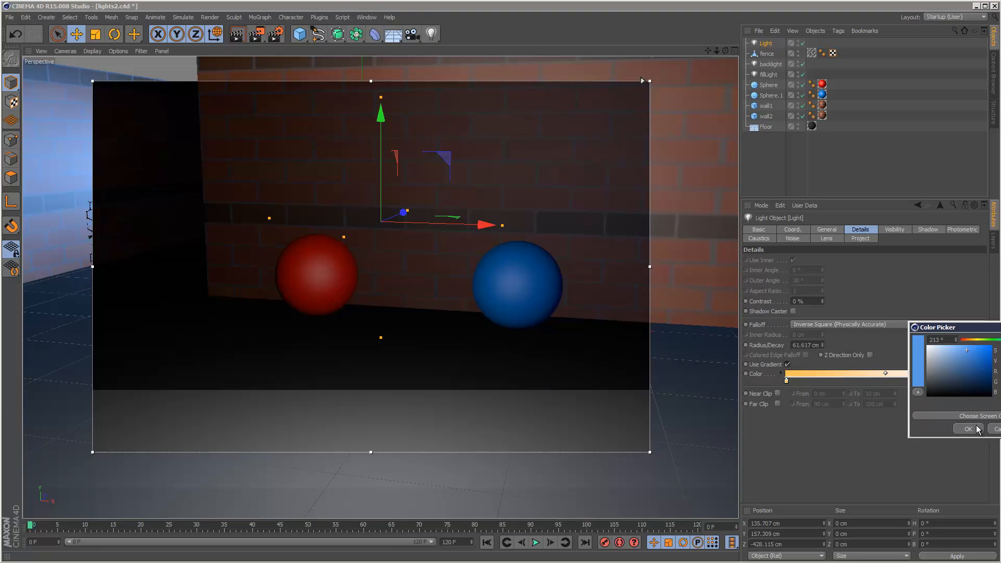
left_click(967, 428)
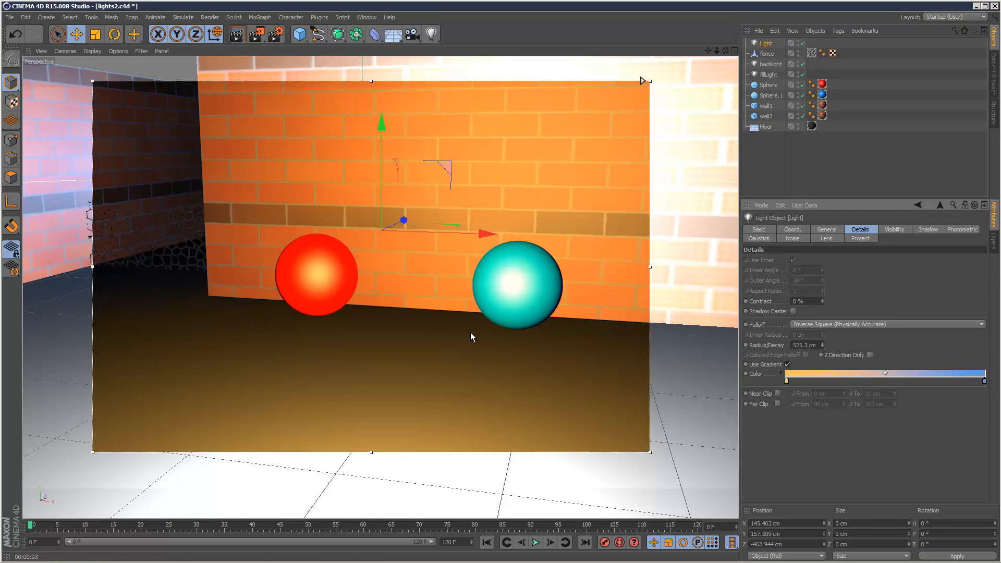
mouse_move(789, 388)
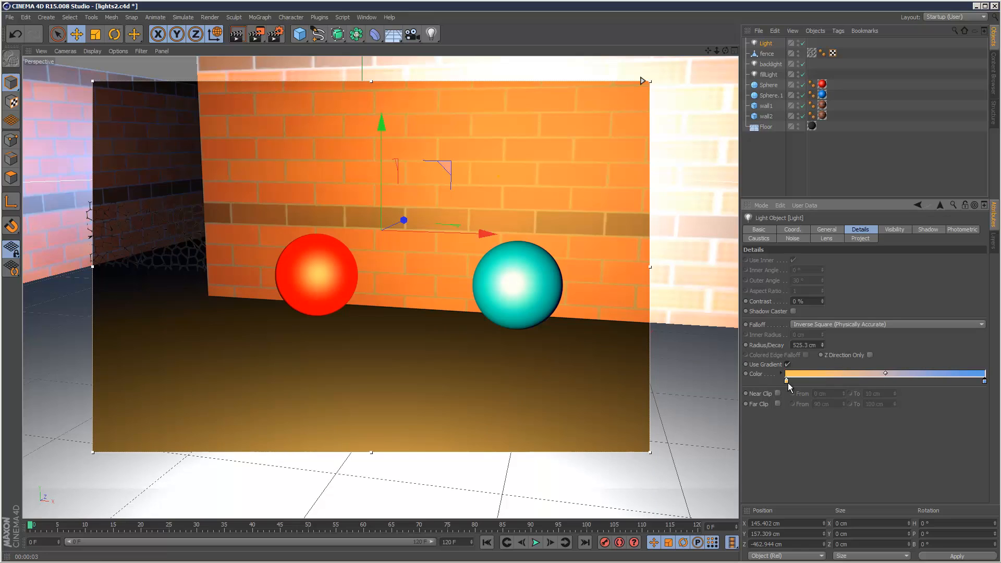
mouse_move(501, 204)
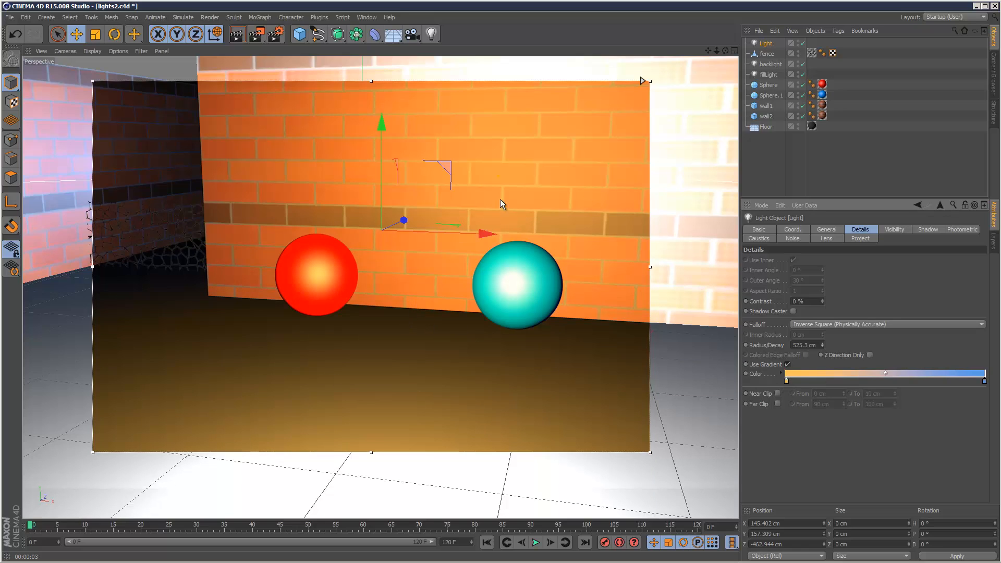
mouse_move(167, 135)
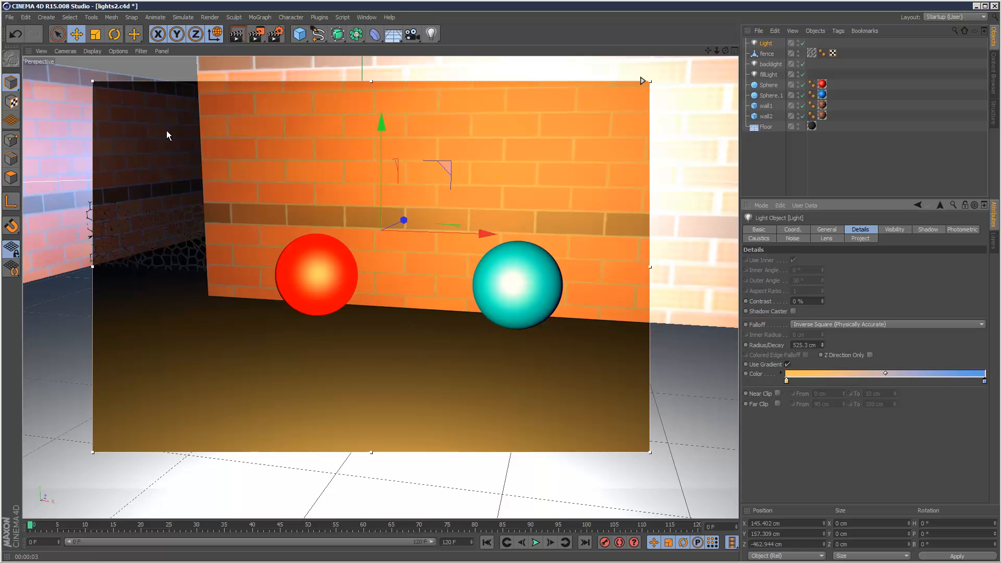
mouse_move(198, 186)
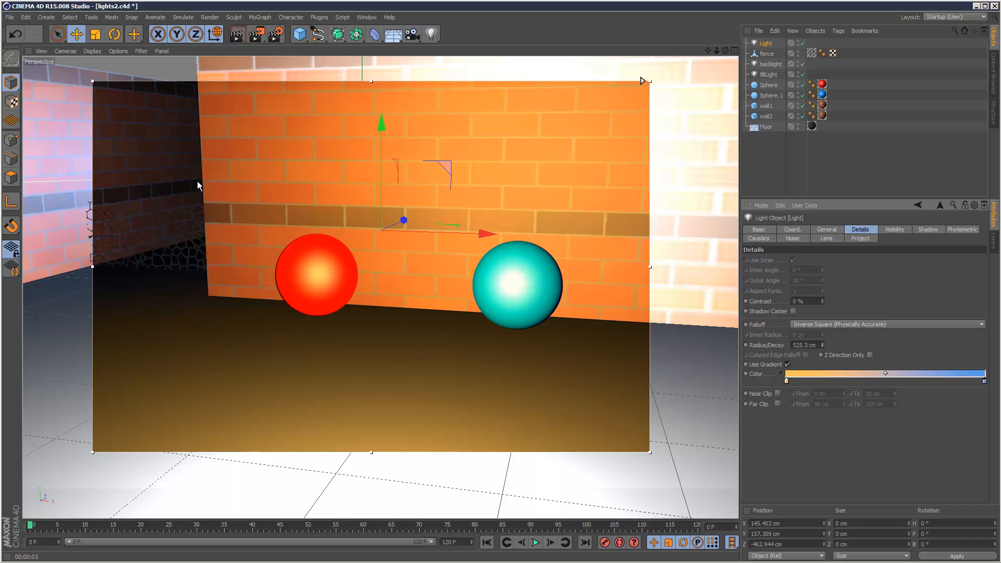
mouse_move(92, 81)
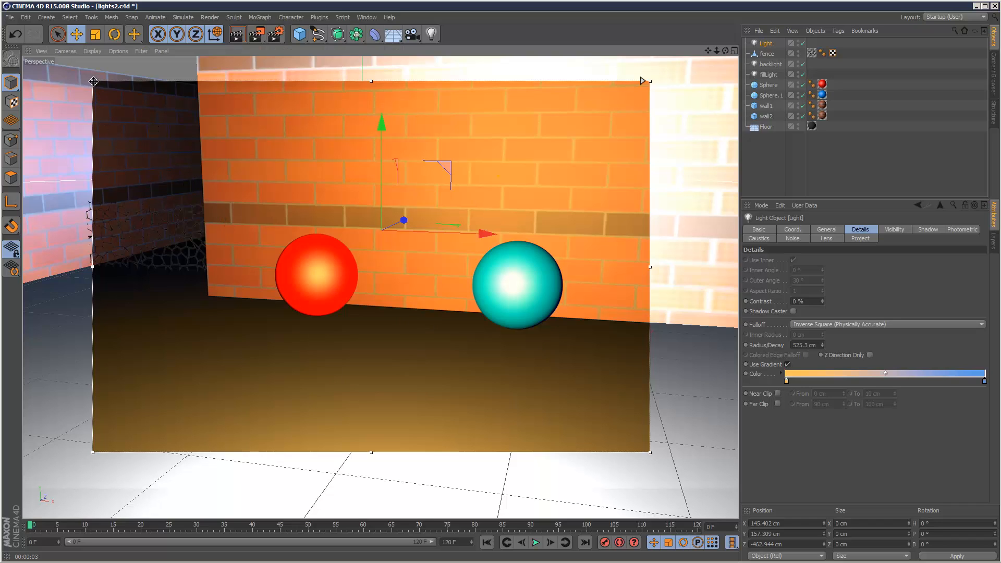